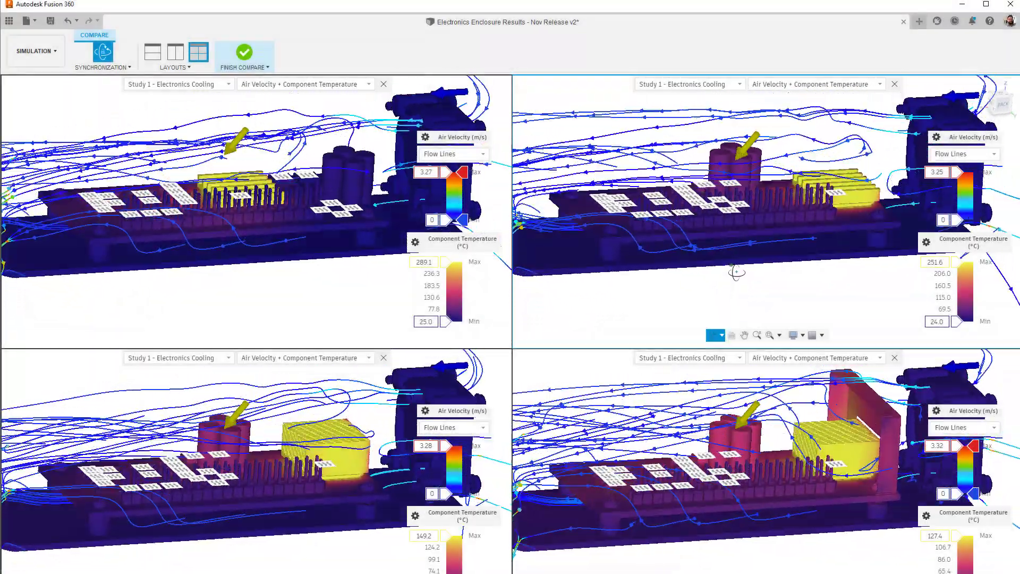
Orbit one viewport so all four synchronized cooling results rotate to a top-down view.
drag(735, 270, 778, 277)
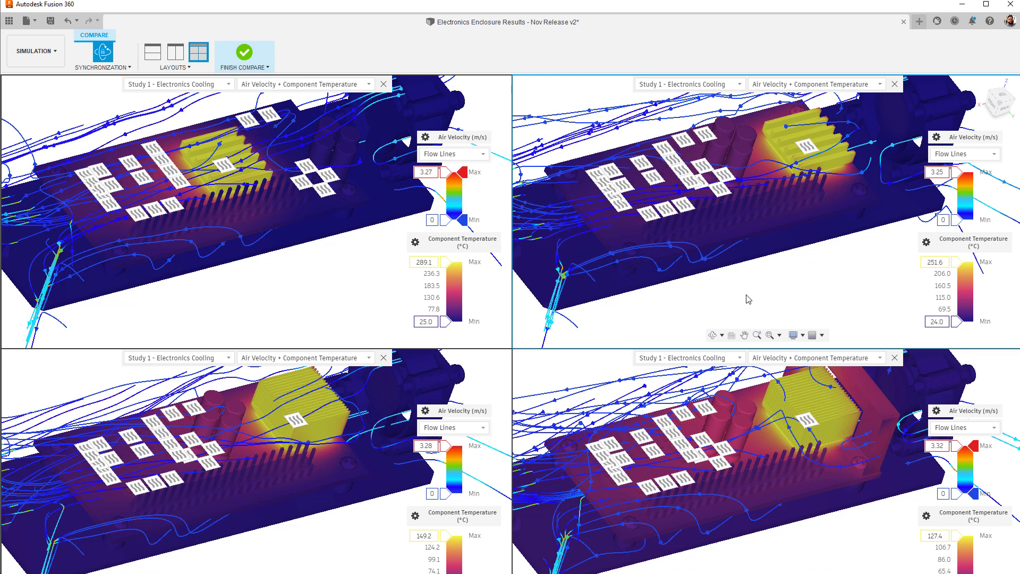
mouse_move(875, 86)
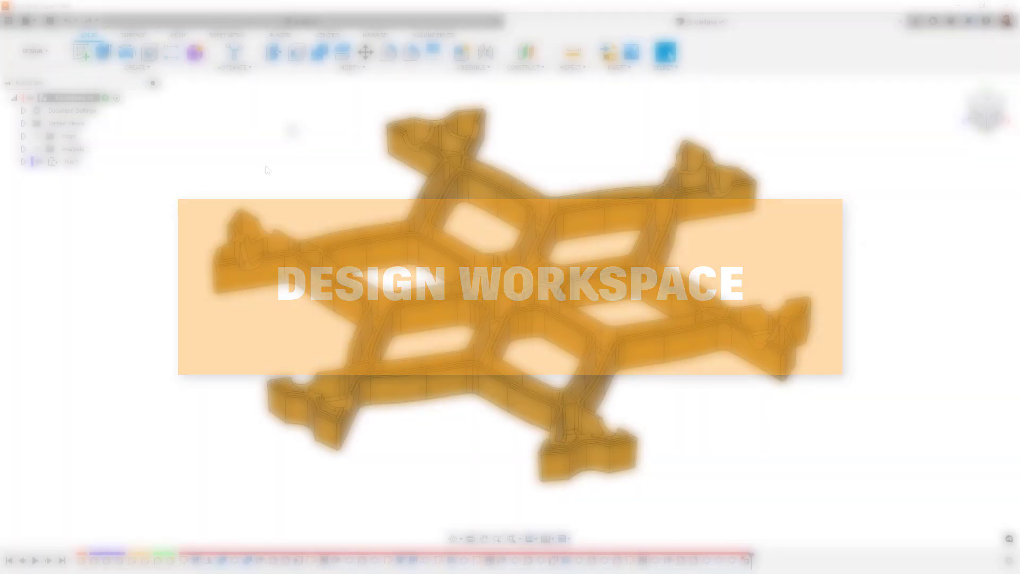
In Change Parameters, filter by 'ax' and rename dimension d51 to AXEL_CLEARANCE.
click(352, 54)
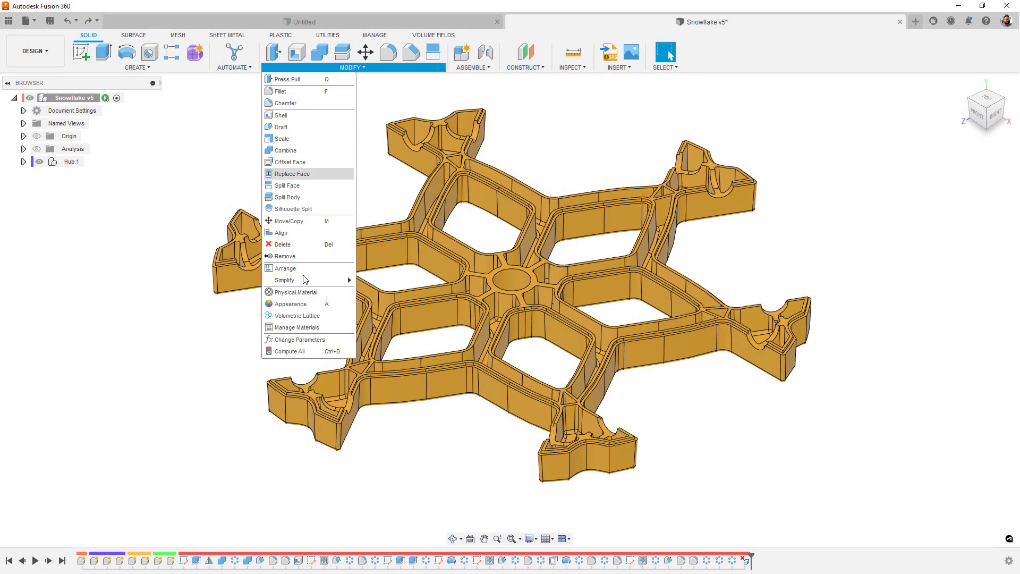
click(298, 339)
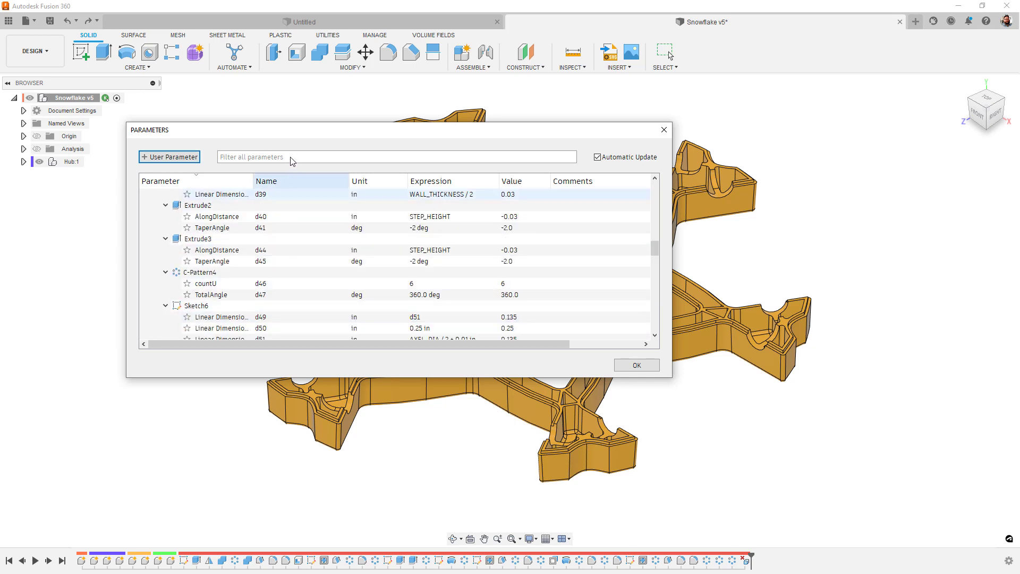
text(ax)
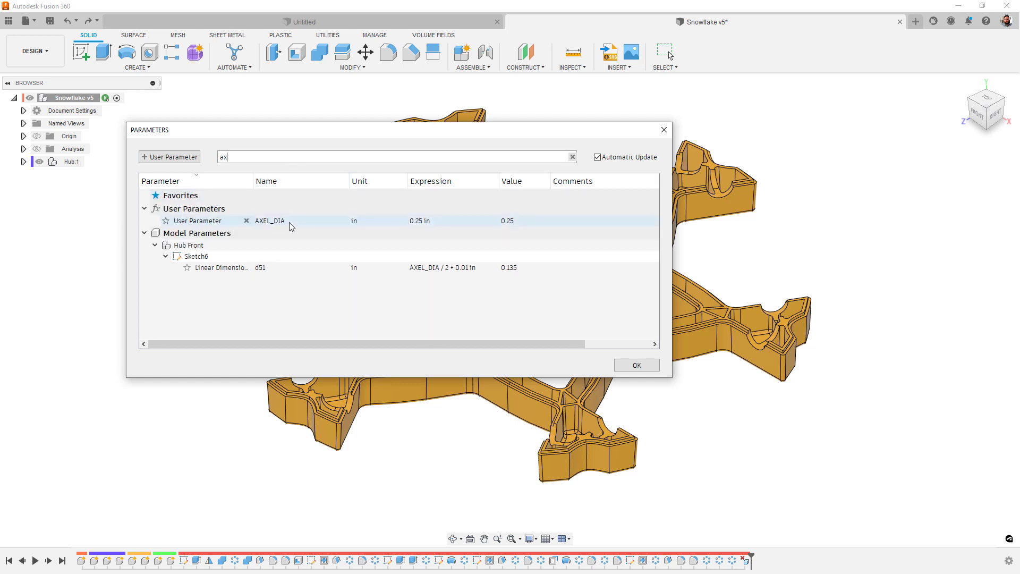
click(296, 267)
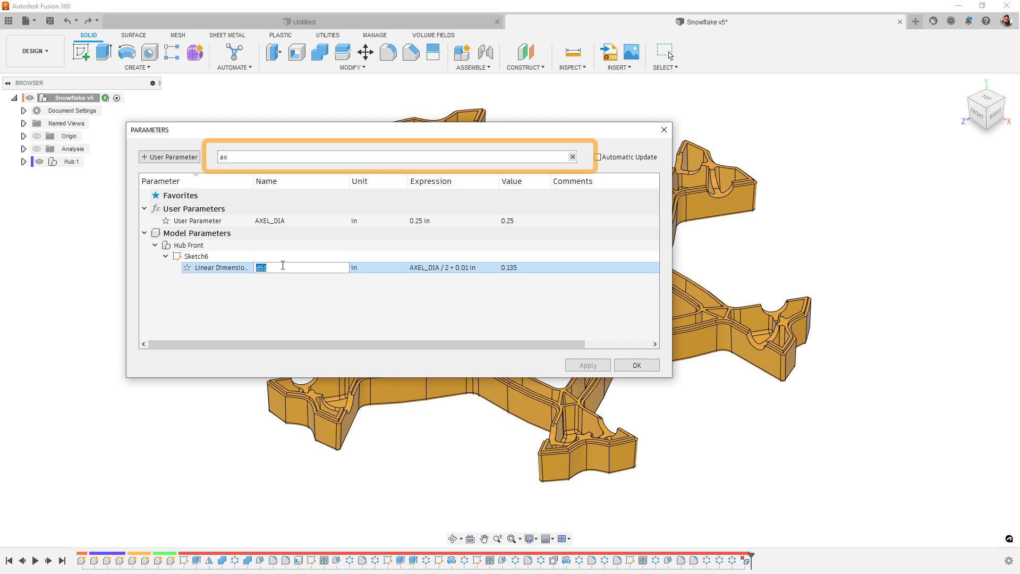
text(AXEL_CLEARANCE)
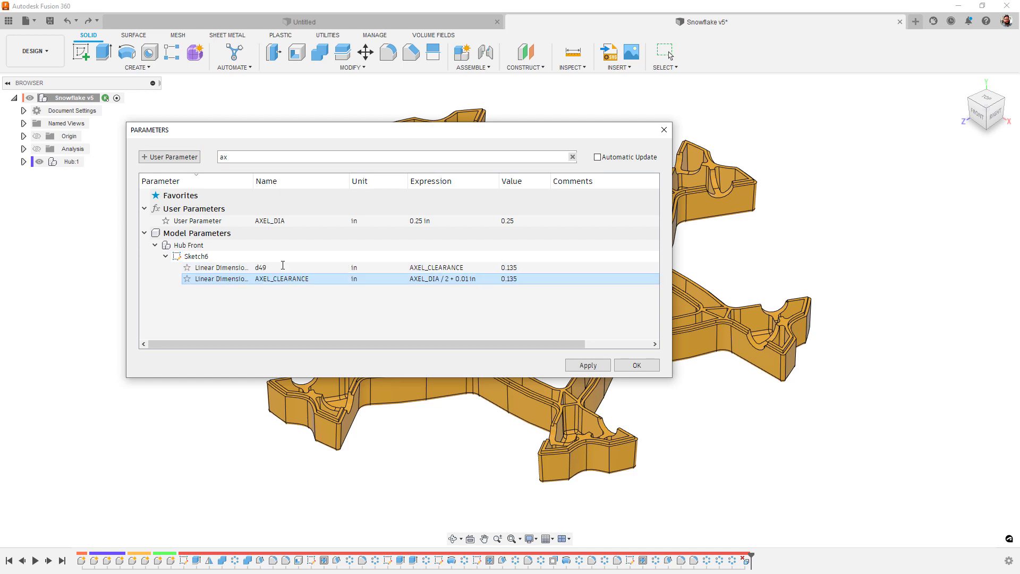
Reduce AXEL_DIA to 0.2 in and apply the parameter changes.
click(420, 221)
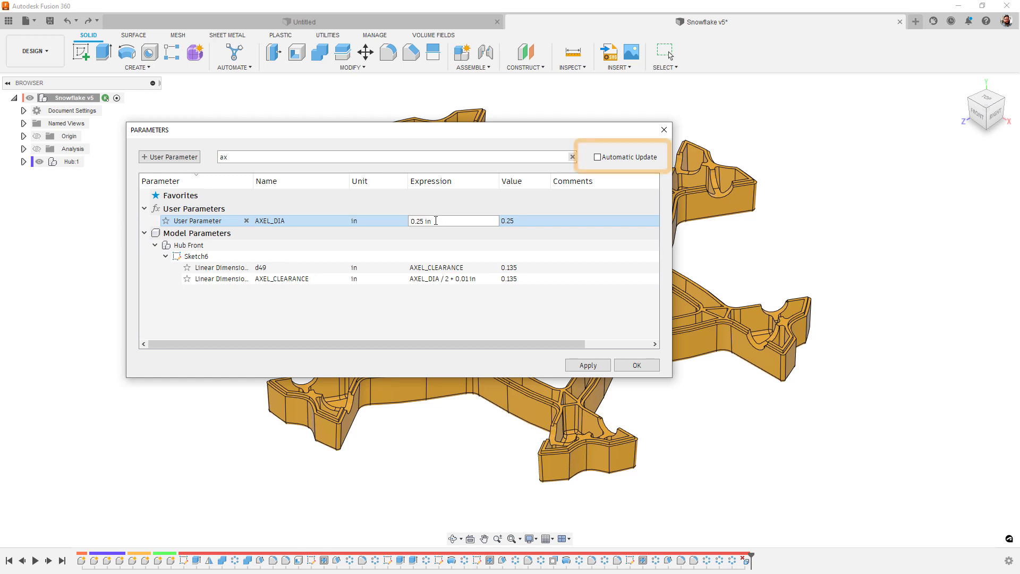
text(0.2 in)
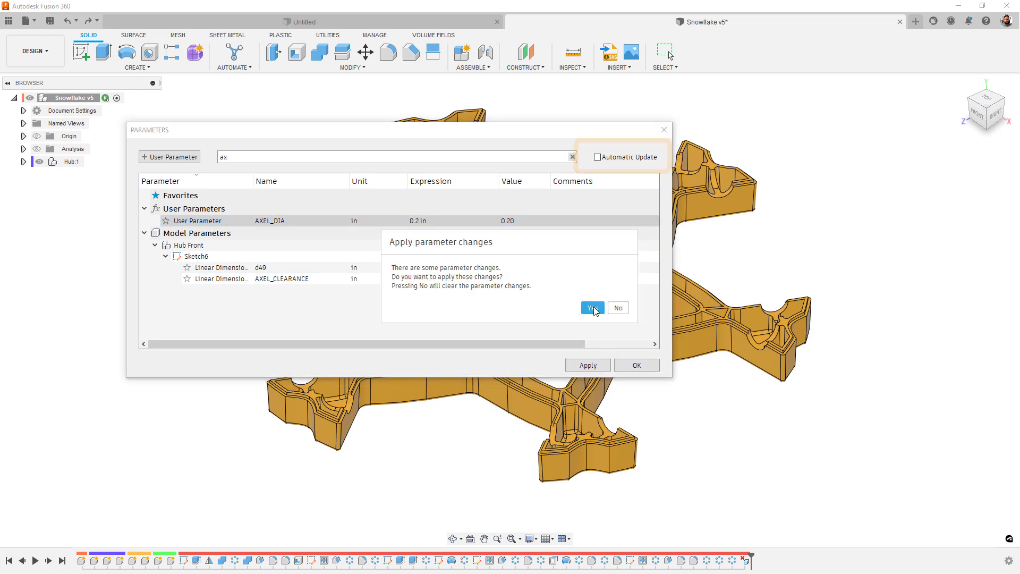
click(590, 308)
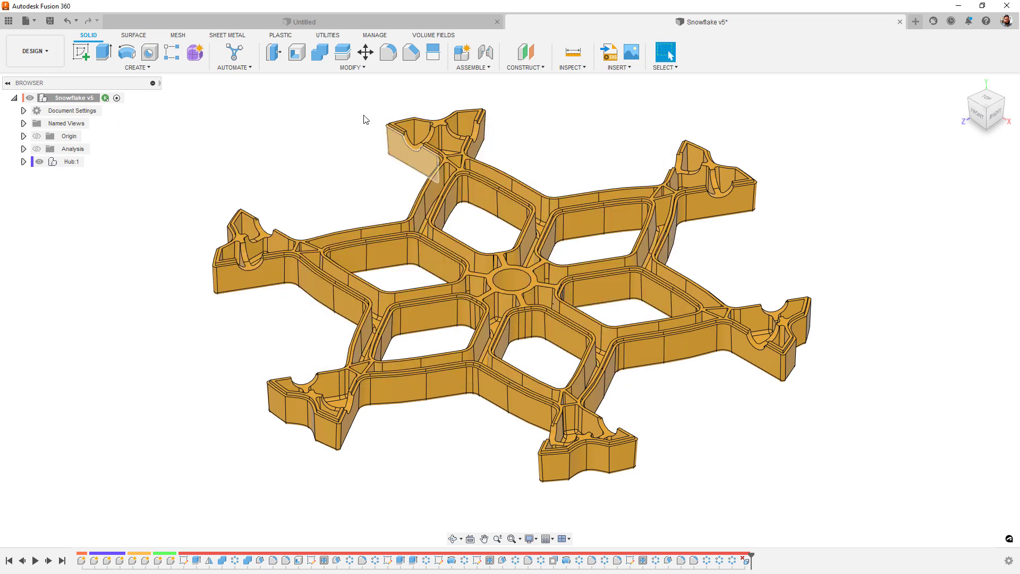
Choose a command from the Solid tab's Modify dropdown for the snowflake body.
click(351, 67)
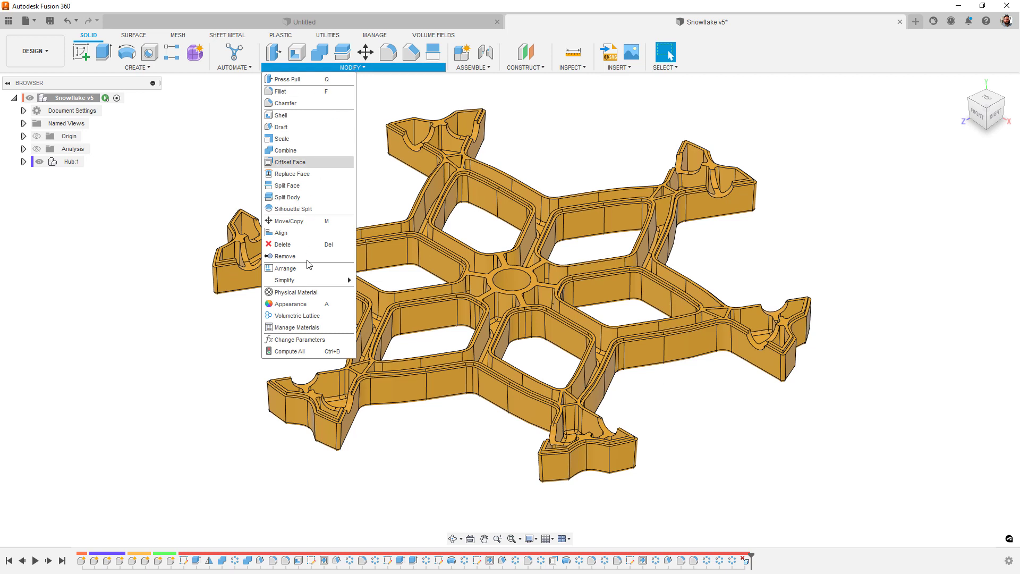
click(310, 355)
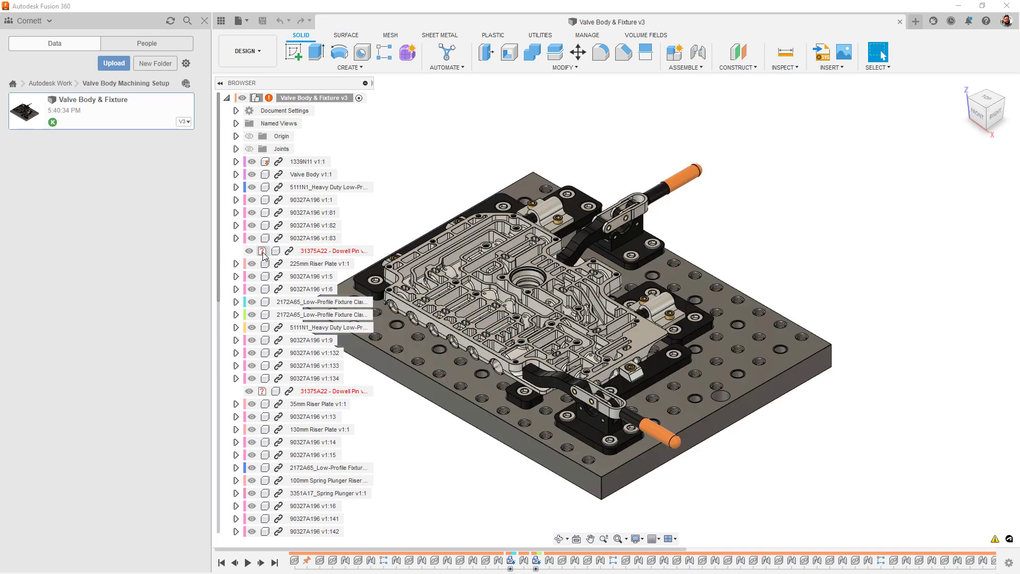
Bring up the context menu for the unresolved Dowel Pin component in the Browser.
right_click(331, 251)
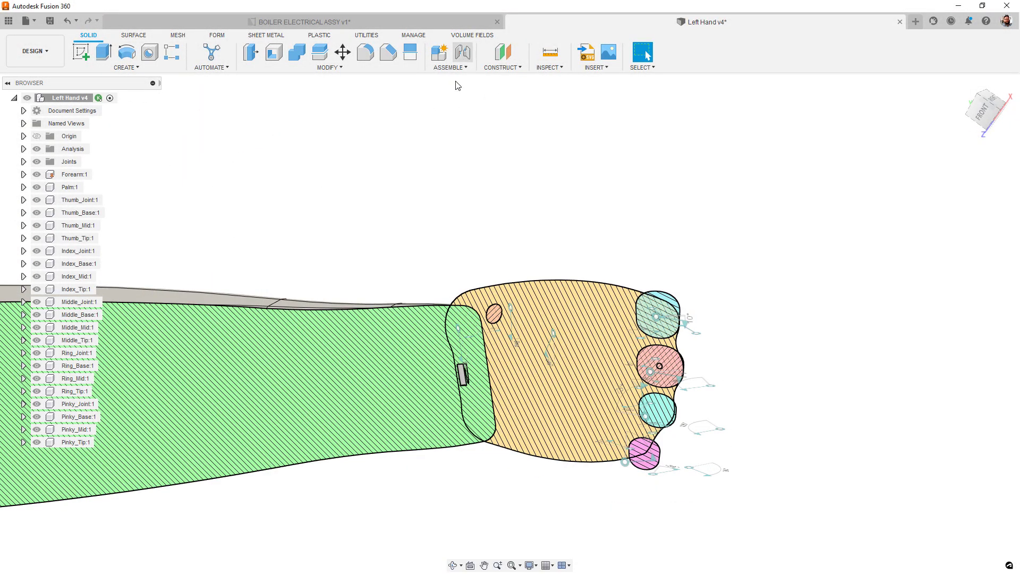
Create a revolute Palm–Forearm joint limited -80 to 80 deg with rest position, previewed and confirmed.
click(463, 52)
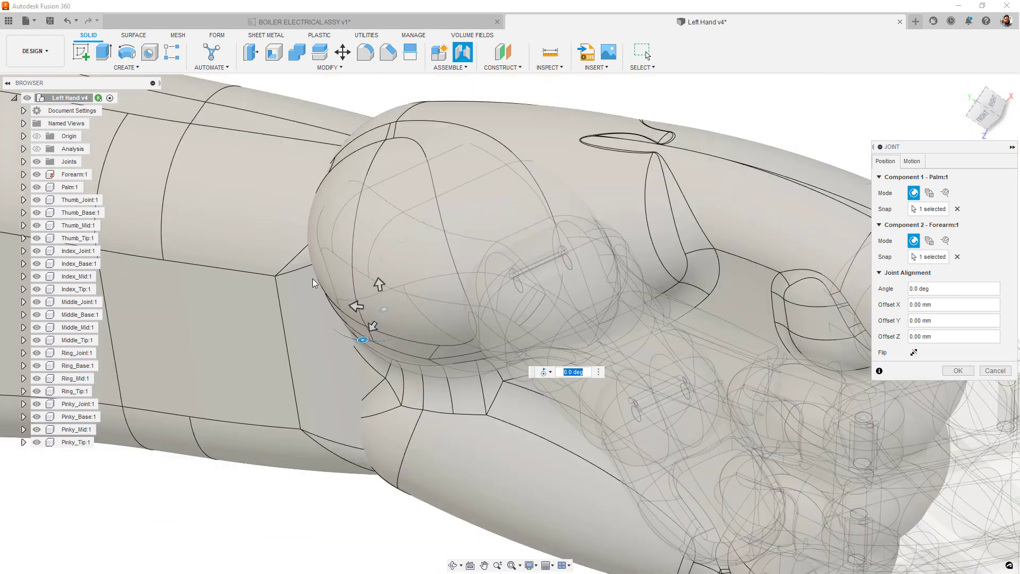
click(911, 161)
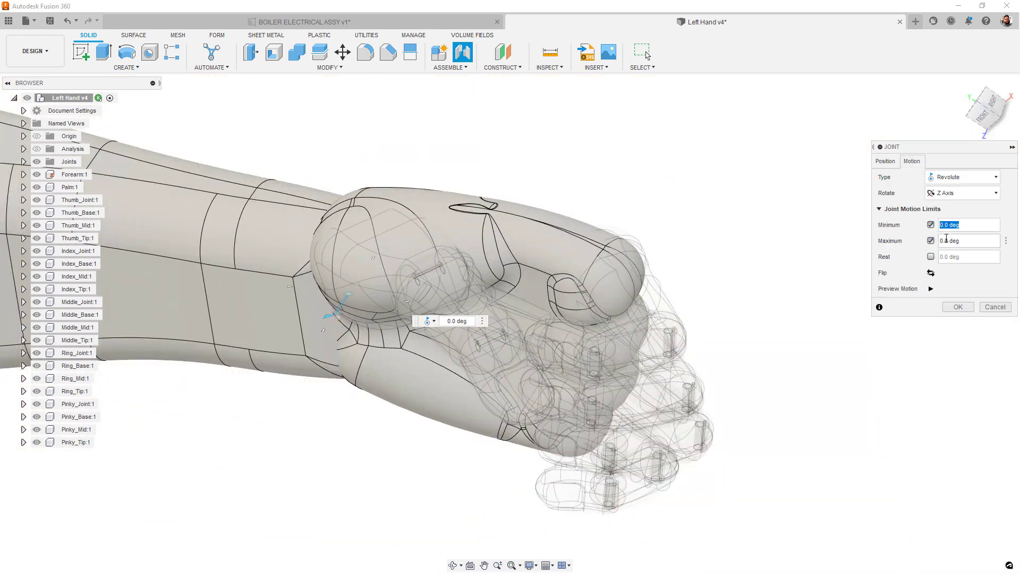
text(-80)
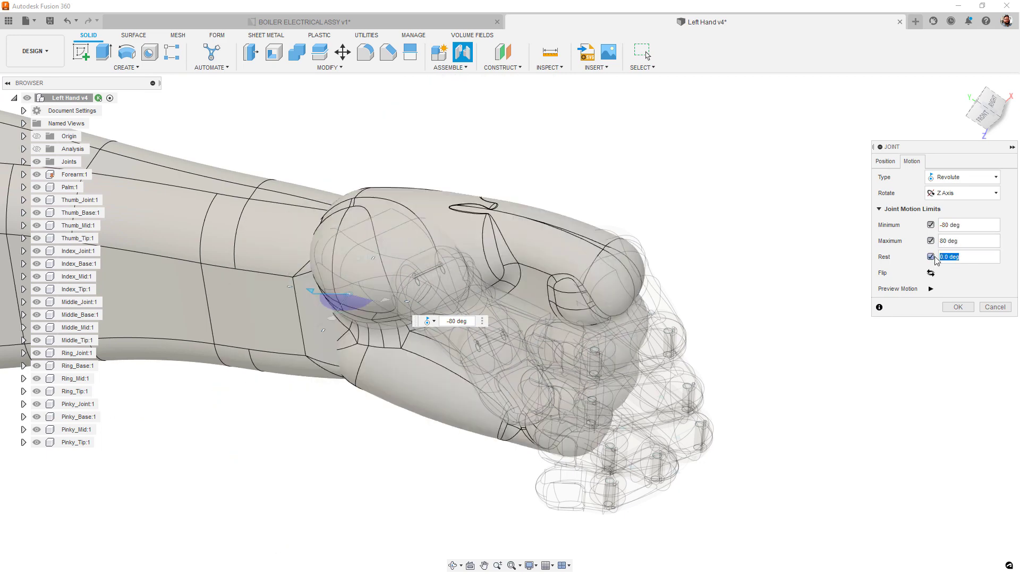
click(930, 288)
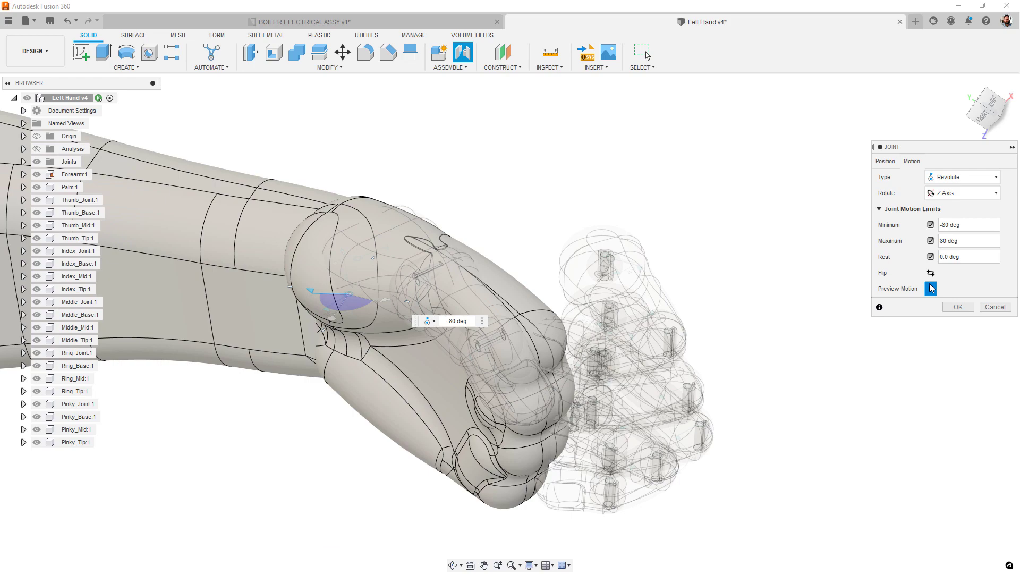
click(931, 288)
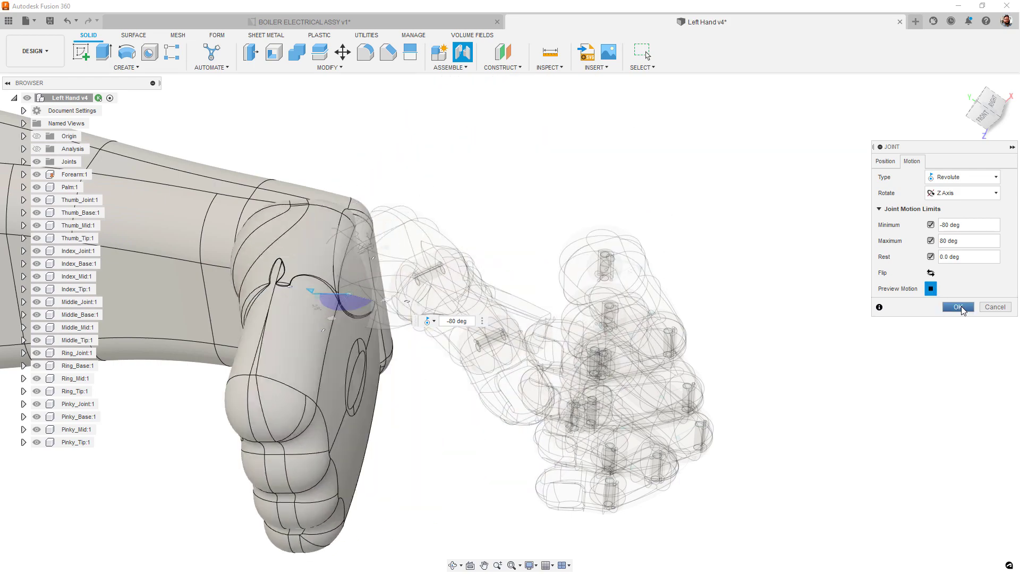
click(957, 306)
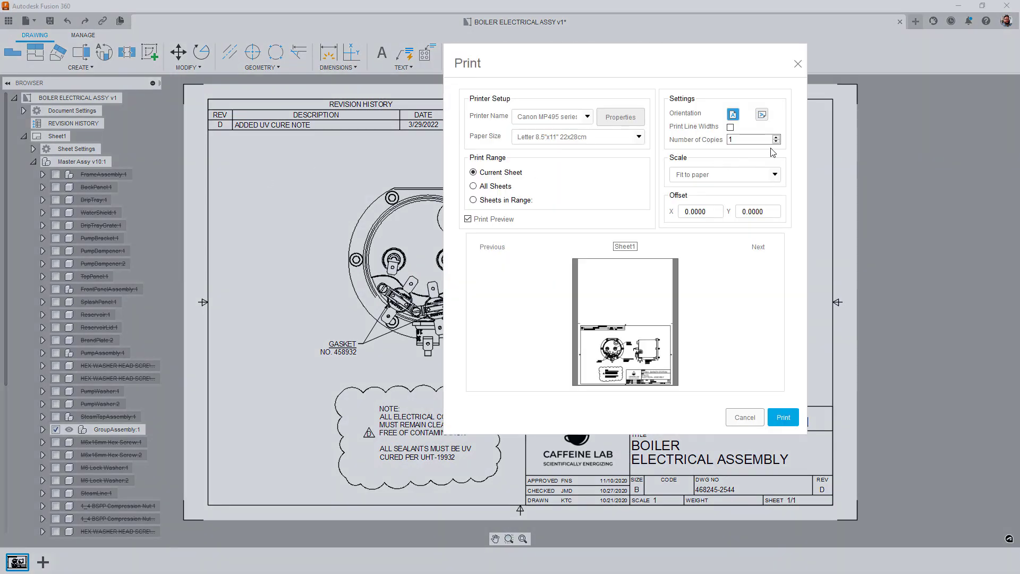
Choose landscape orientation, 11"x17" paper, line widths on, and the Konica Printer.
click(761, 114)
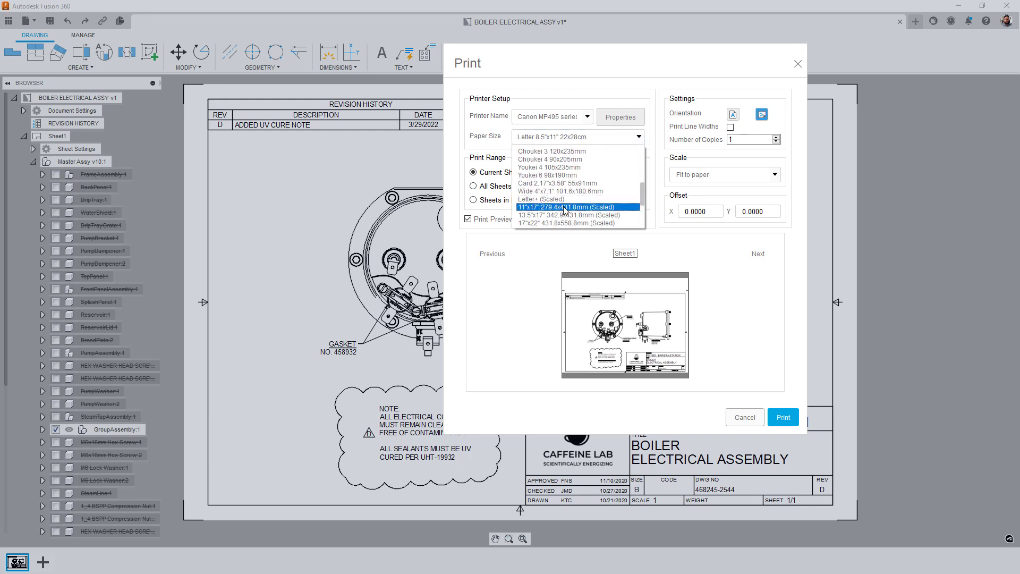
click(564, 207)
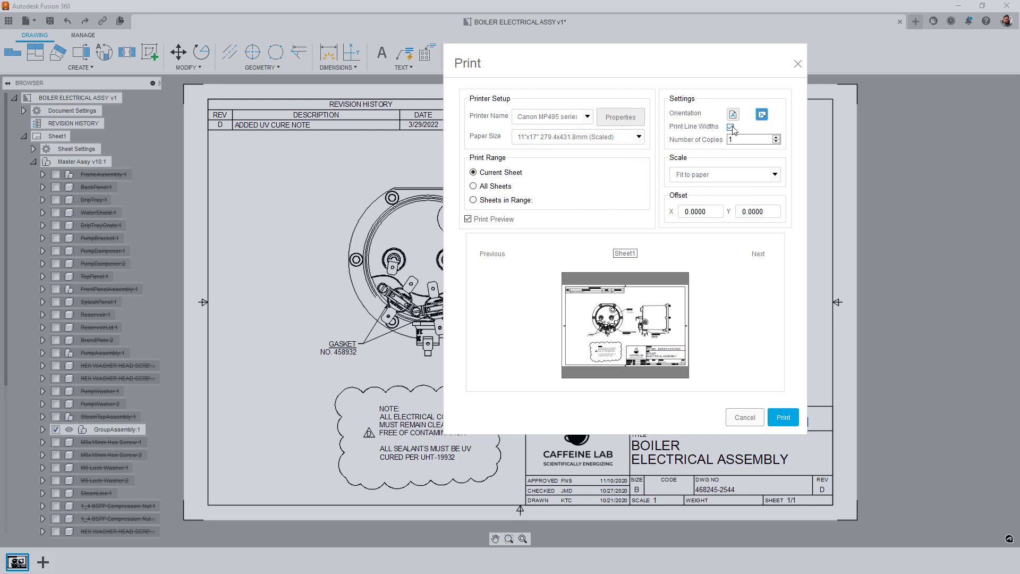
click(730, 126)
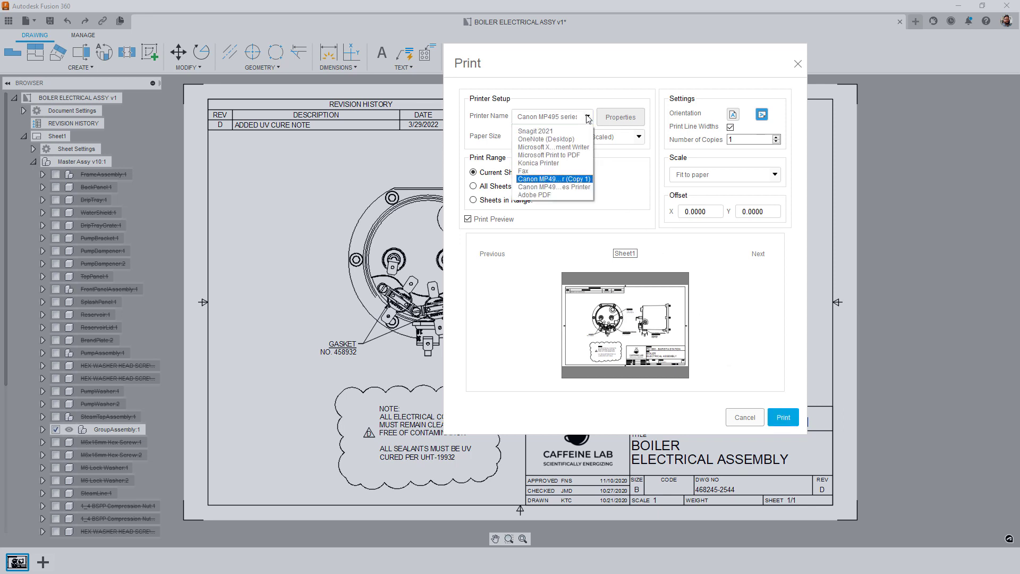
mouse_move(555, 163)
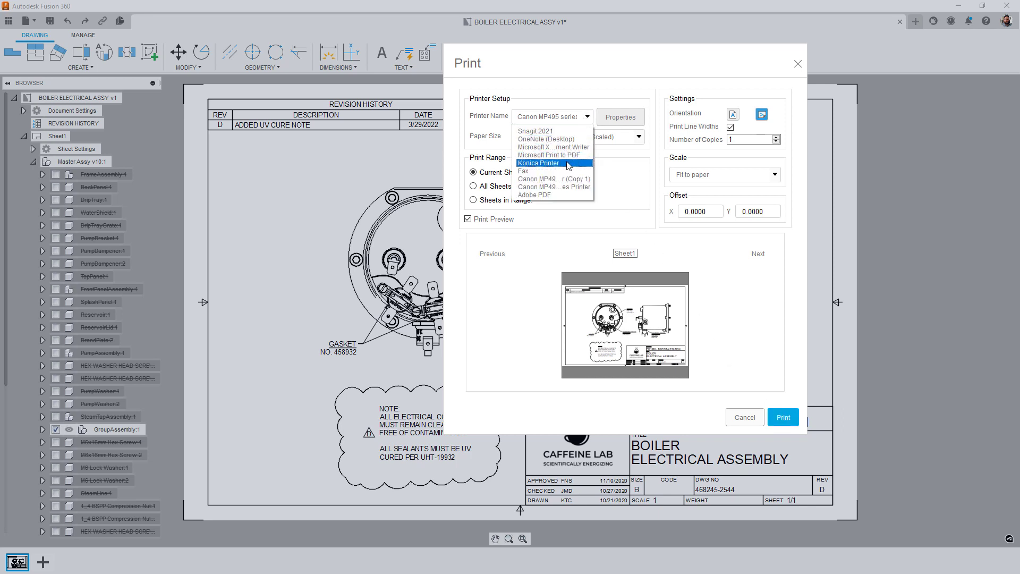
click(537, 164)
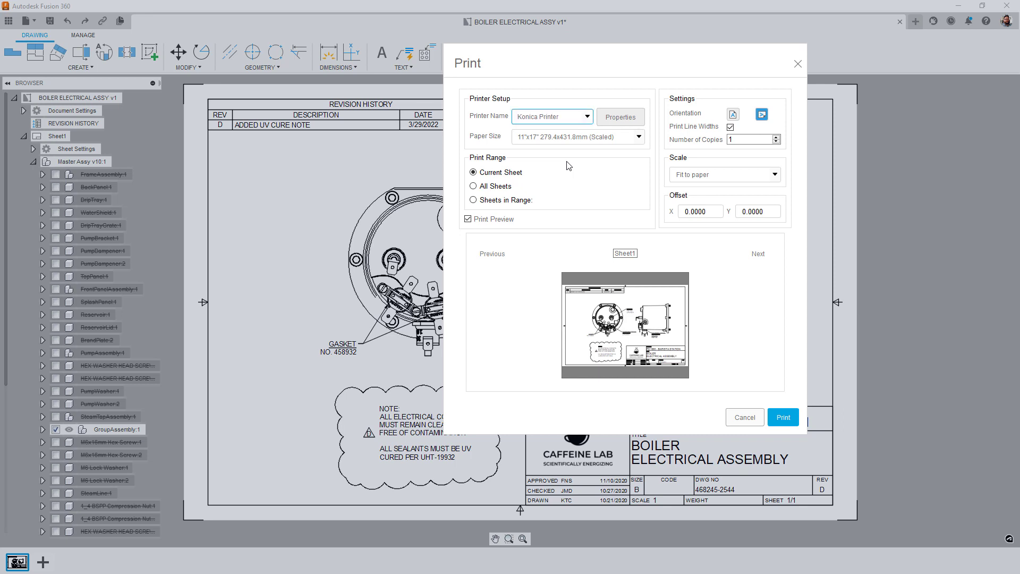
click(575, 137)
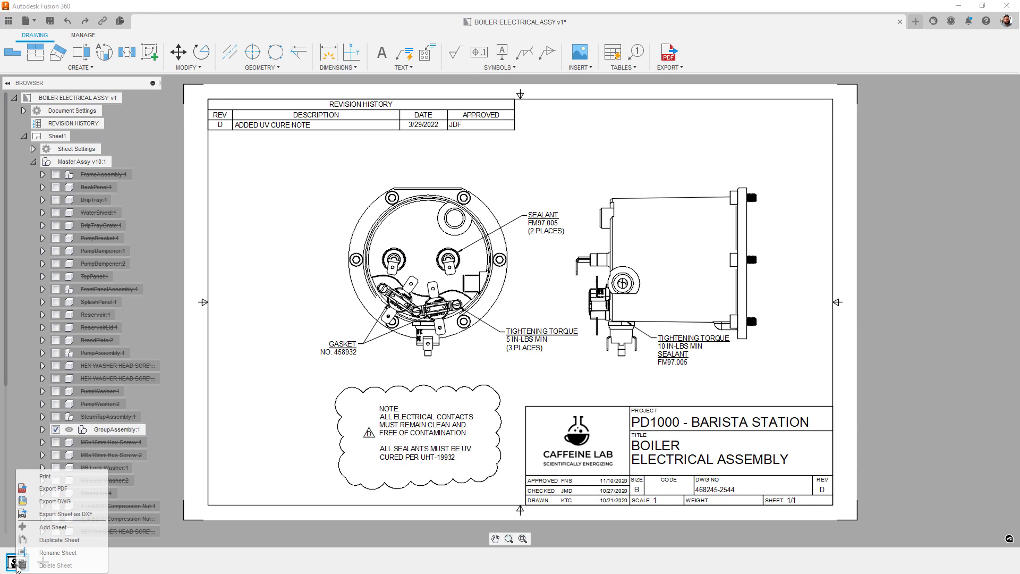
mouse_move(71, 541)
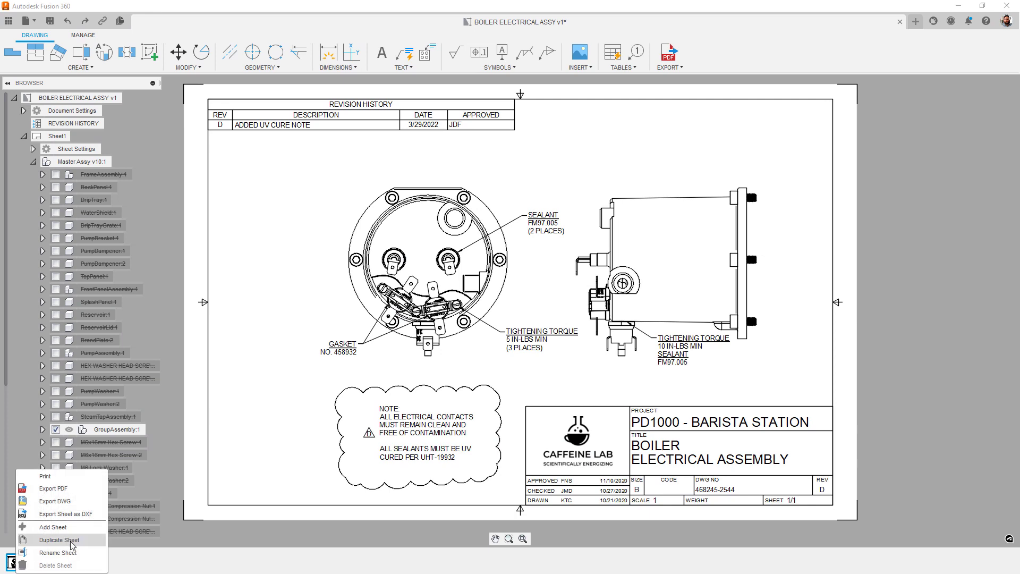
Duplicate the boiler drawing sheet to add it as a second sheet.
click(60, 541)
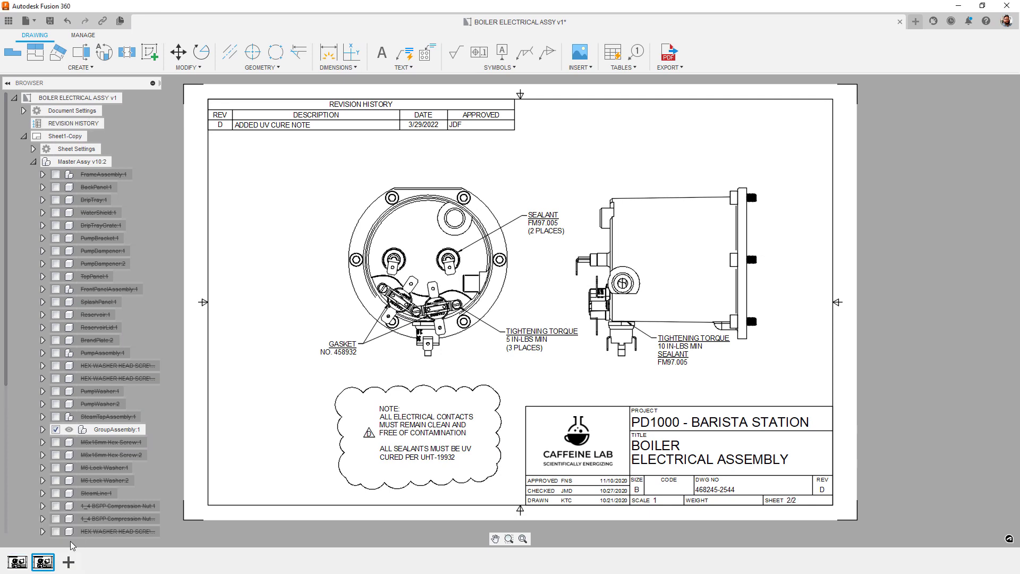
click(15, 561)
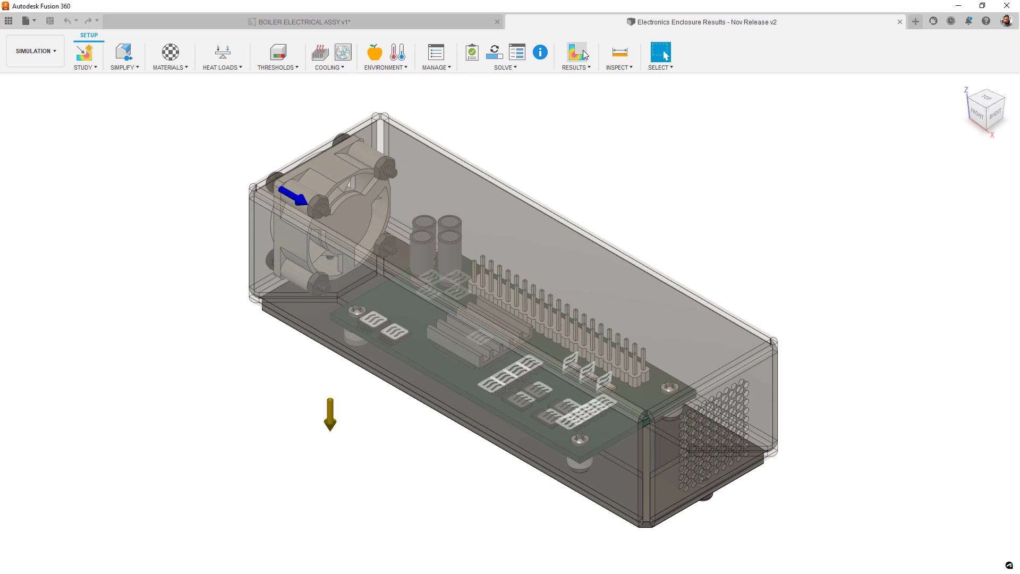
Show the electronics cooling study's results from the Simulation toolbar.
click(574, 52)
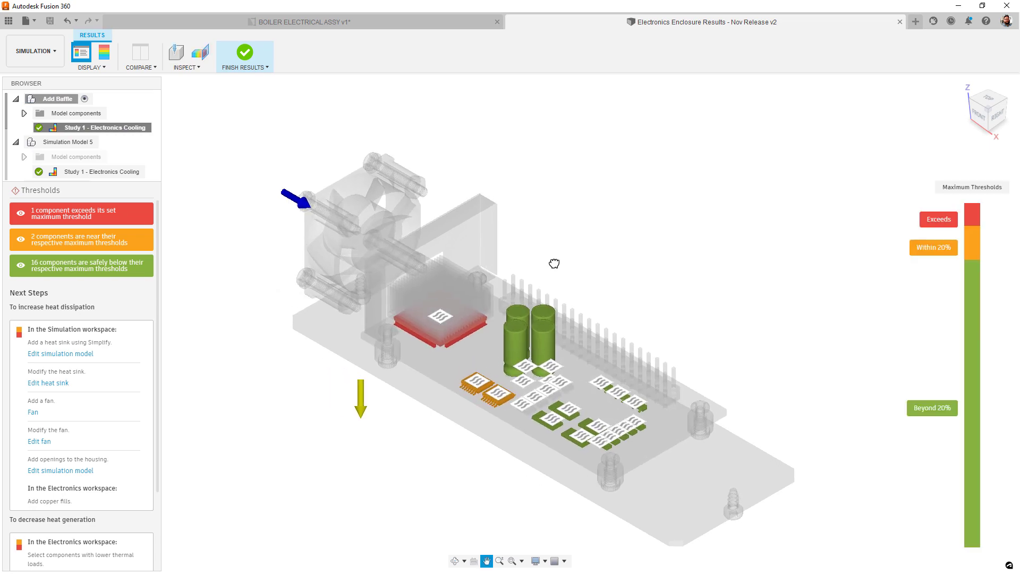
drag(552, 262, 581, 248)
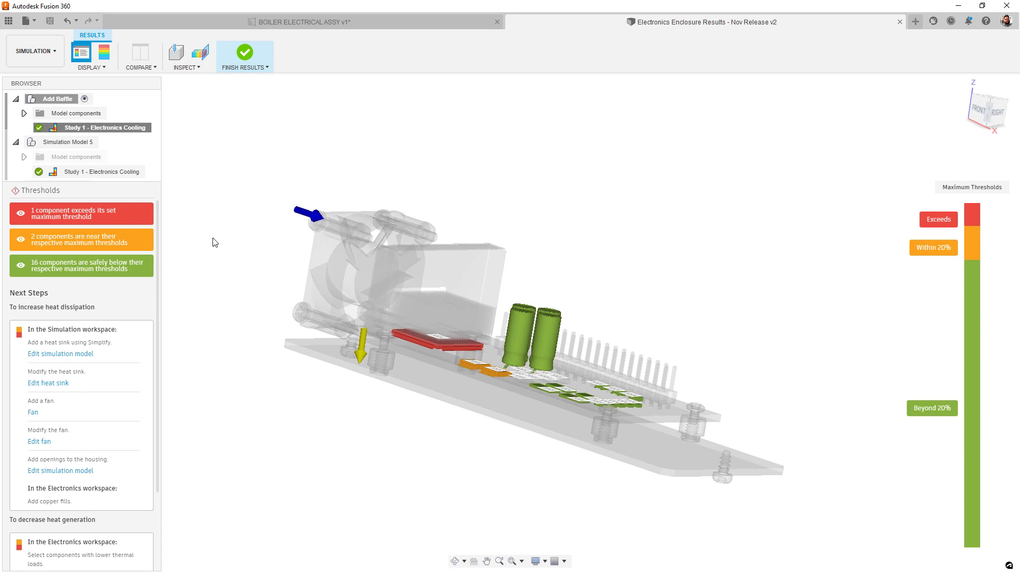
mouse_move(104, 304)
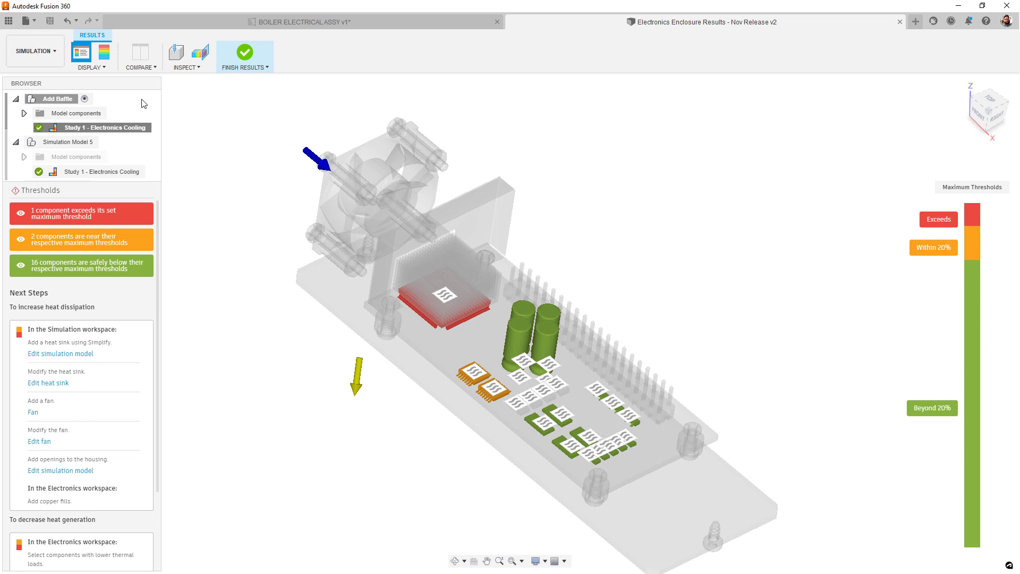
Display the Component Temperature result, peaking near 127 °C at the heat sink.
click(103, 52)
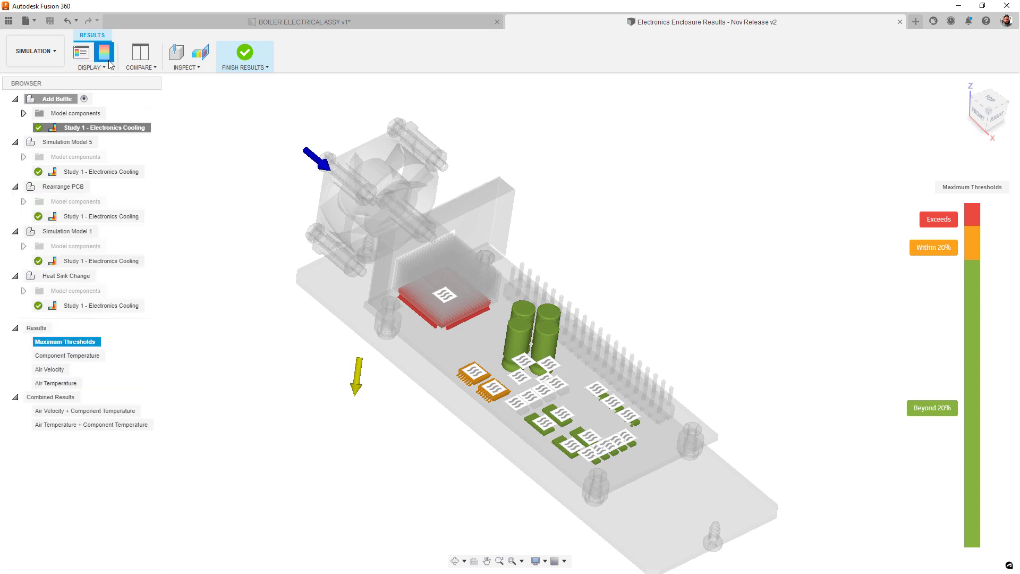
mouse_move(125, 382)
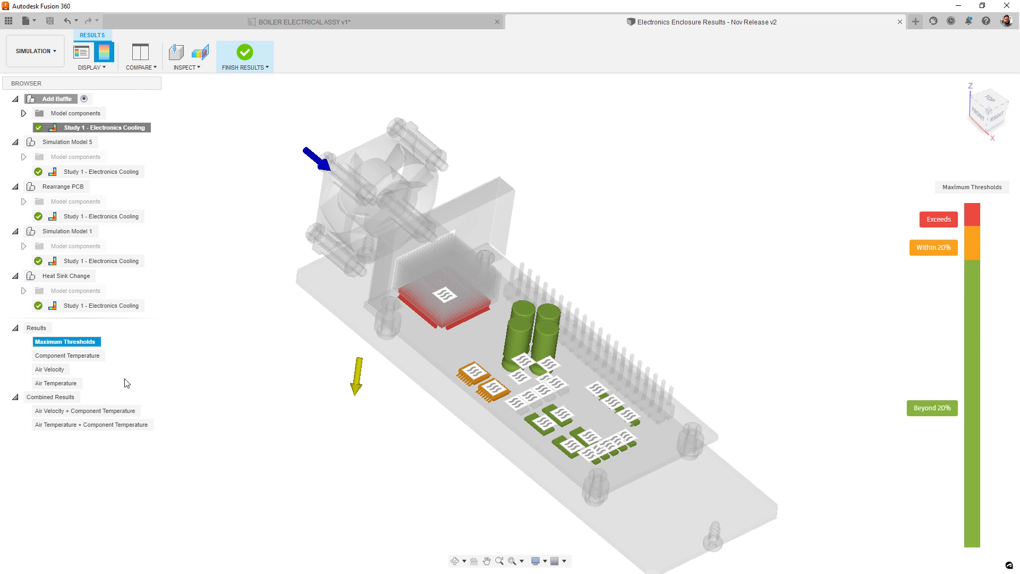
click(67, 355)
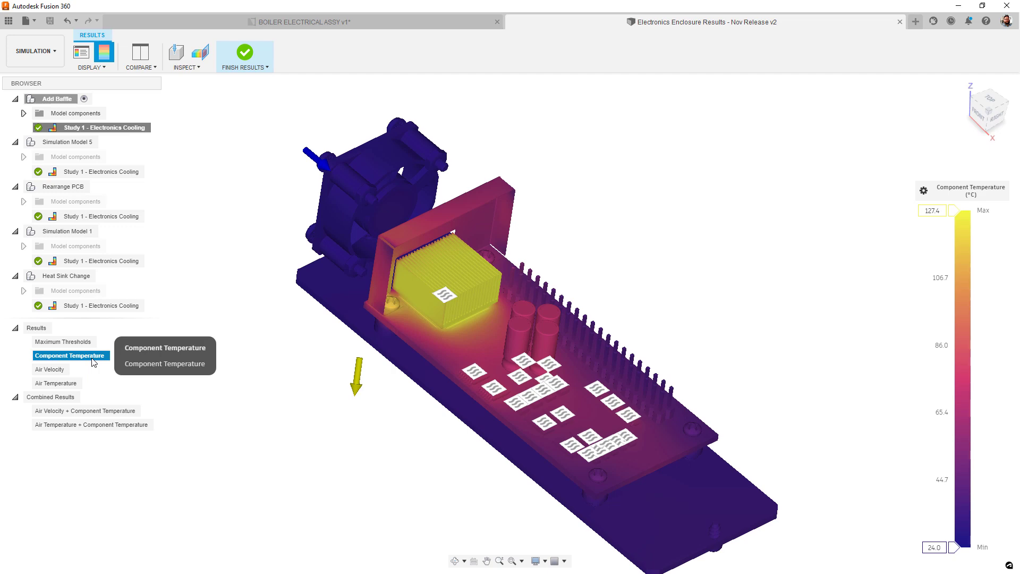
mouse_move(50, 368)
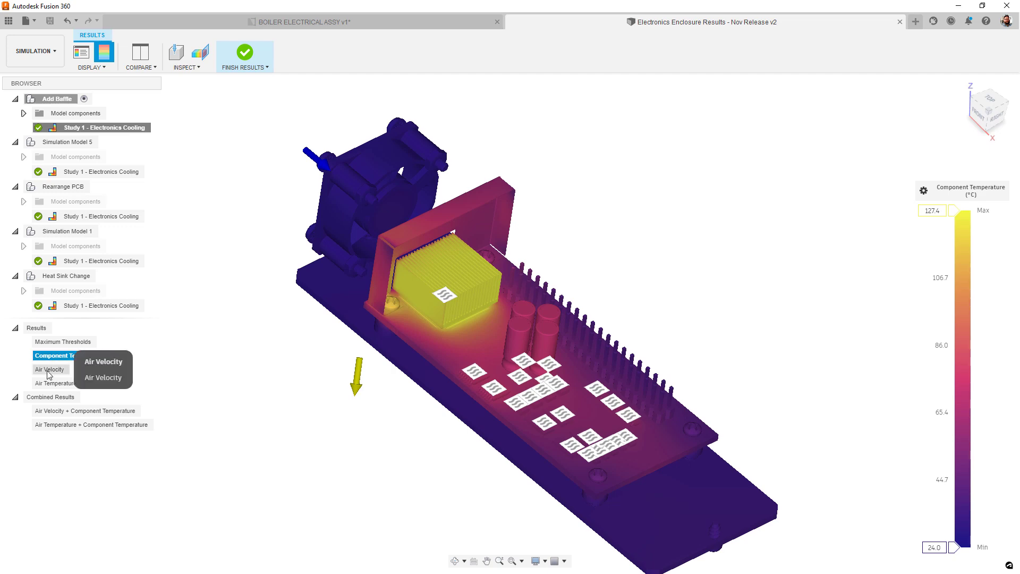
Show the air velocity flow lines from another side, then the air temperature result.
click(51, 368)
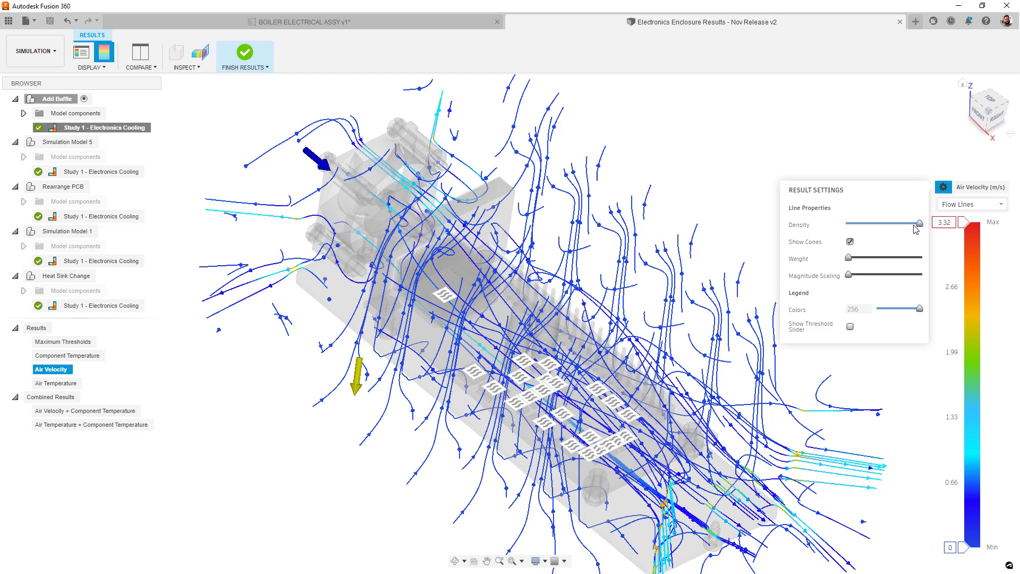
drag(585, 260, 670, 217)
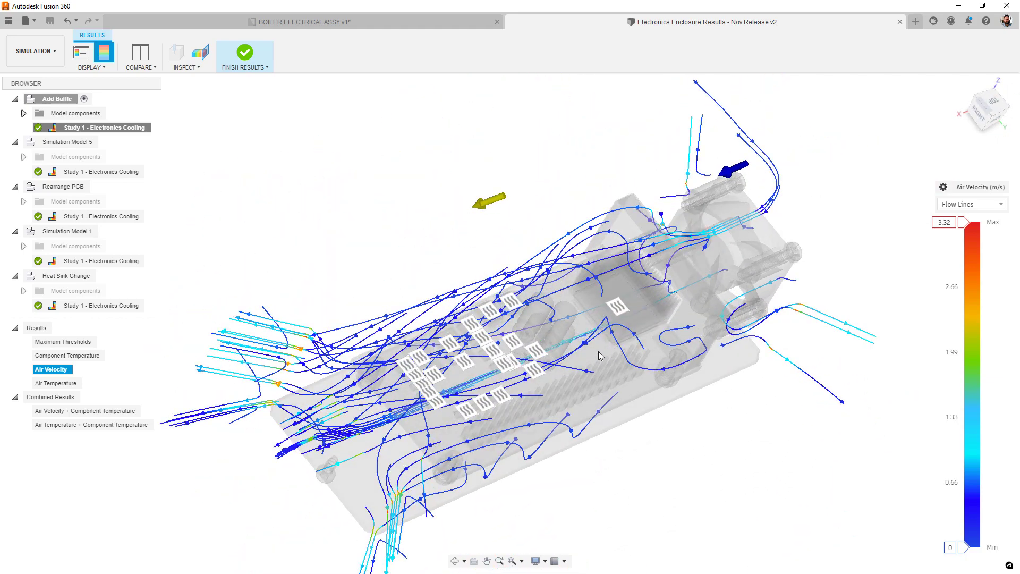
click(56, 382)
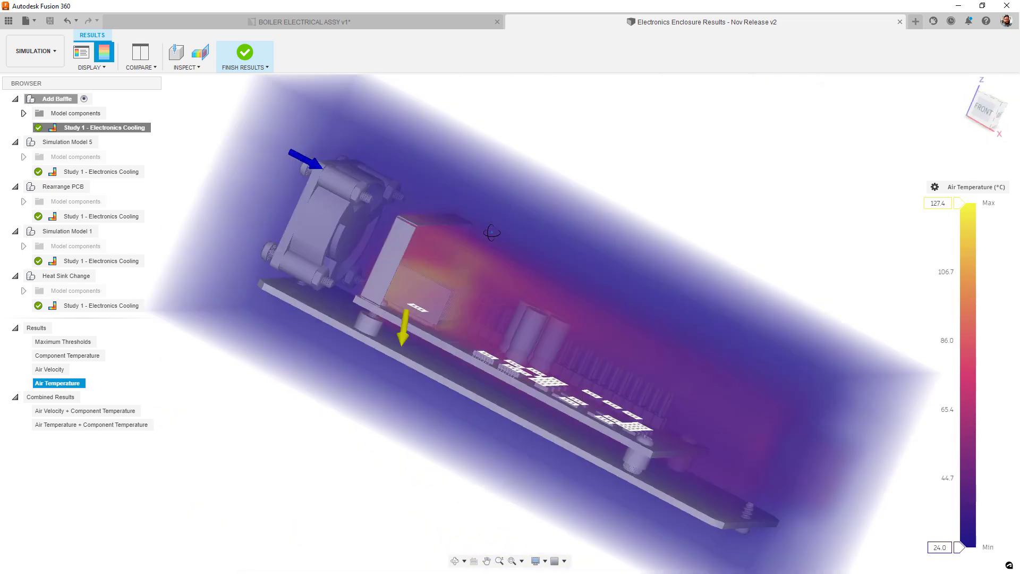
mouse_move(85, 410)
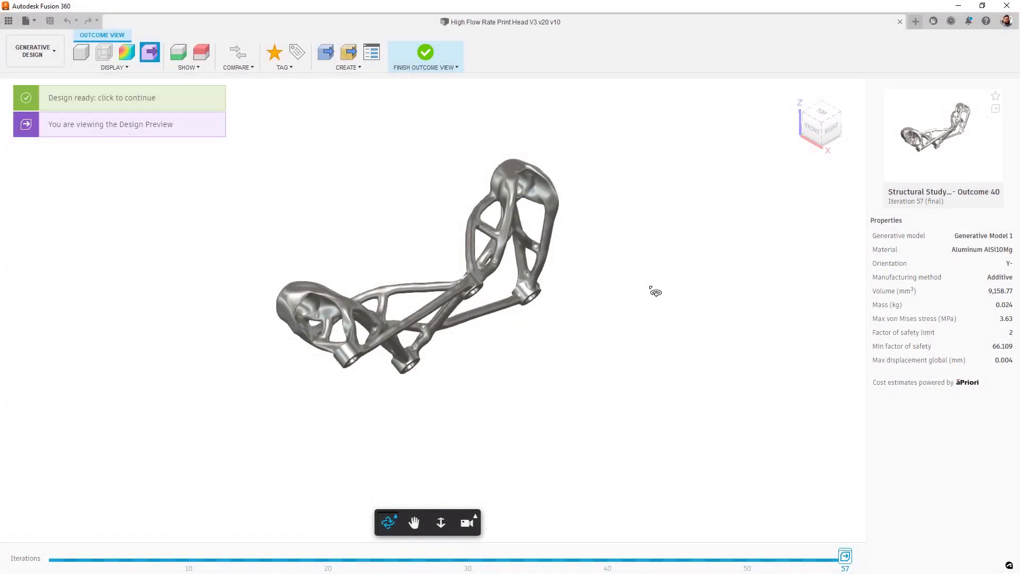
Orbit the generated bracket and the compared old/new solver outcomes to inspect their shapes.
drag(656, 291, 442, 177)
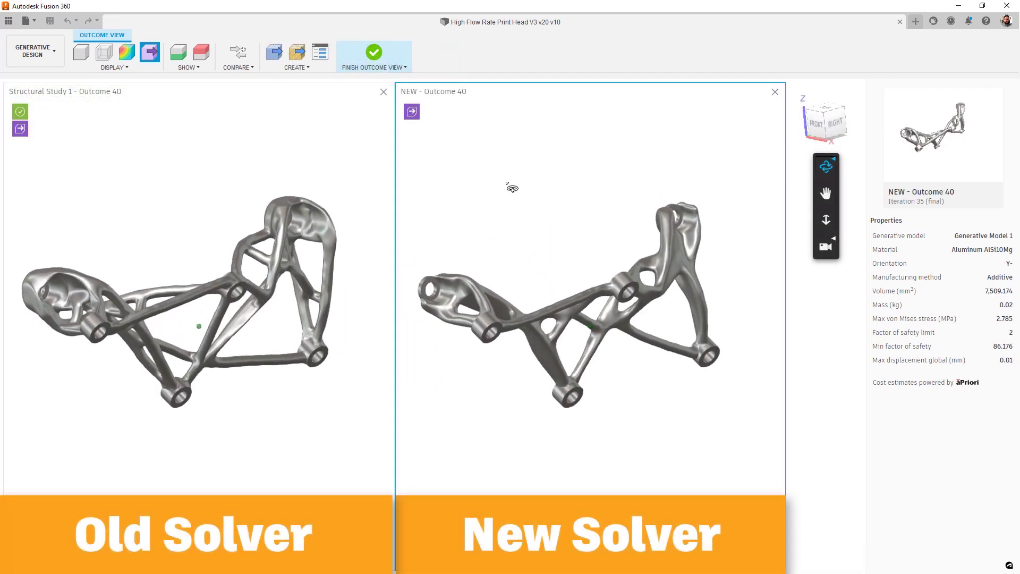
drag(512, 187, 456, 133)
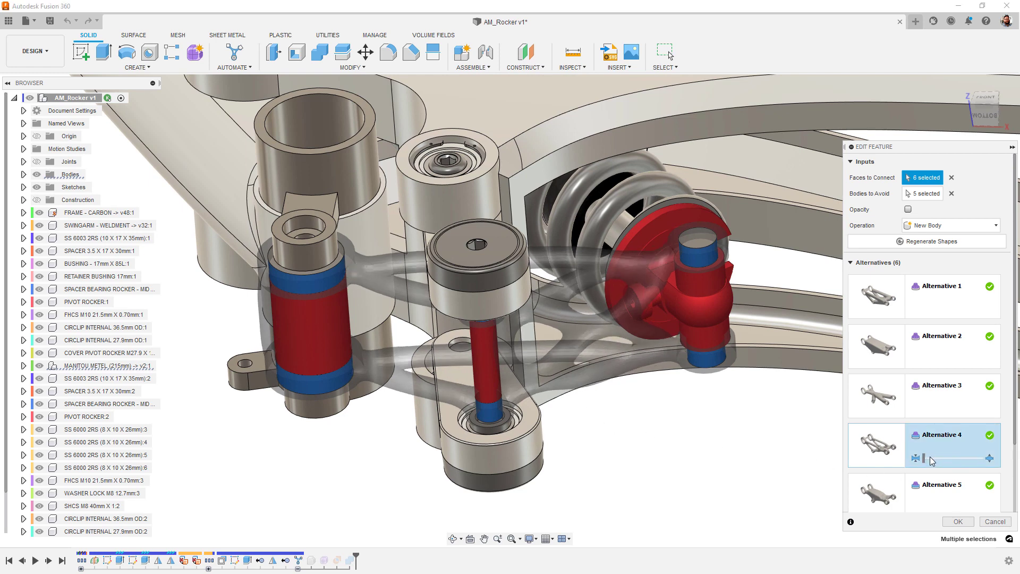
Thicken Alternative 4's connecting shape, then switch to Alternative 5 in the Alternatives list.
drag(923, 458, 969, 458)
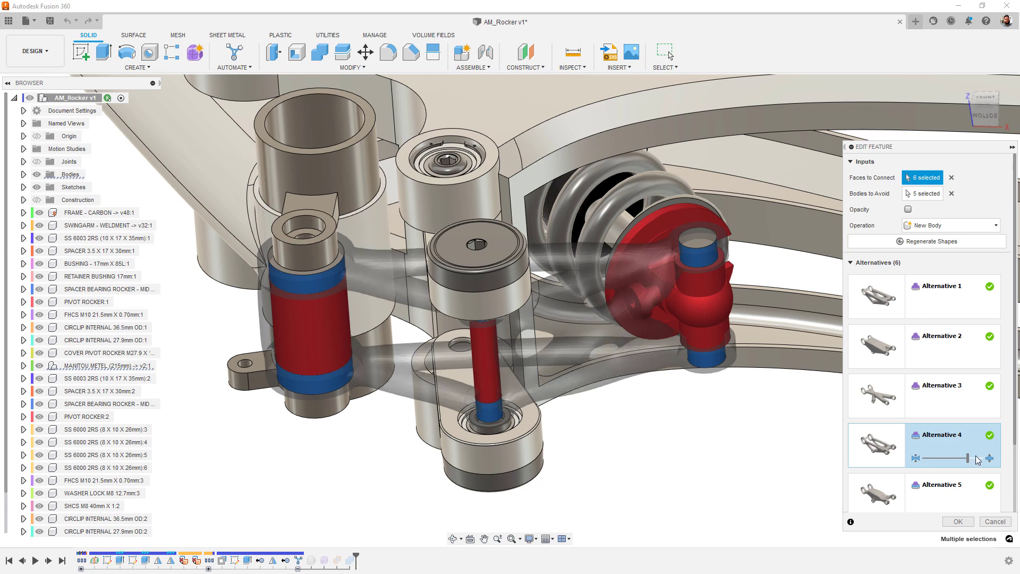
click(943, 484)
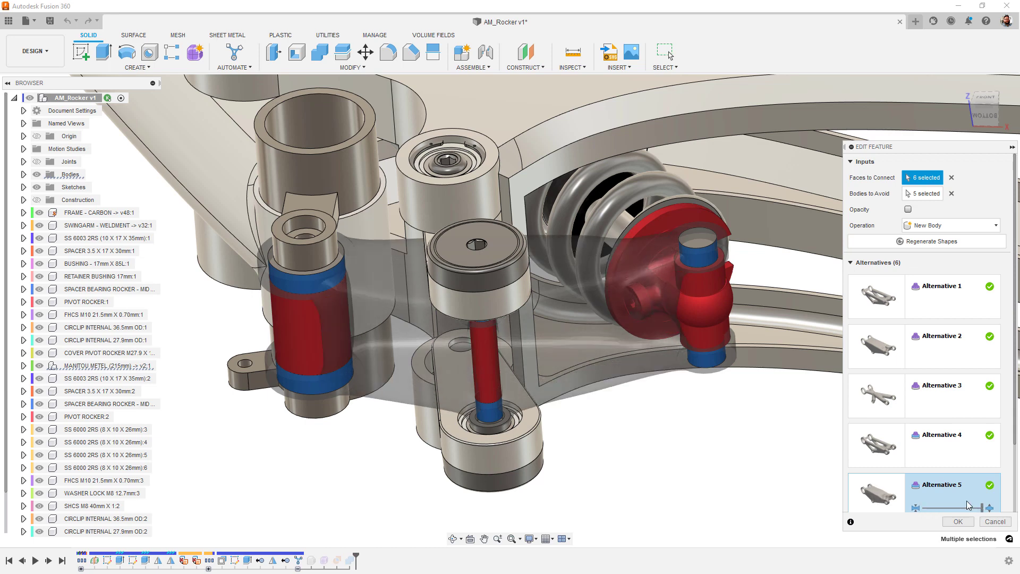
click(936, 451)
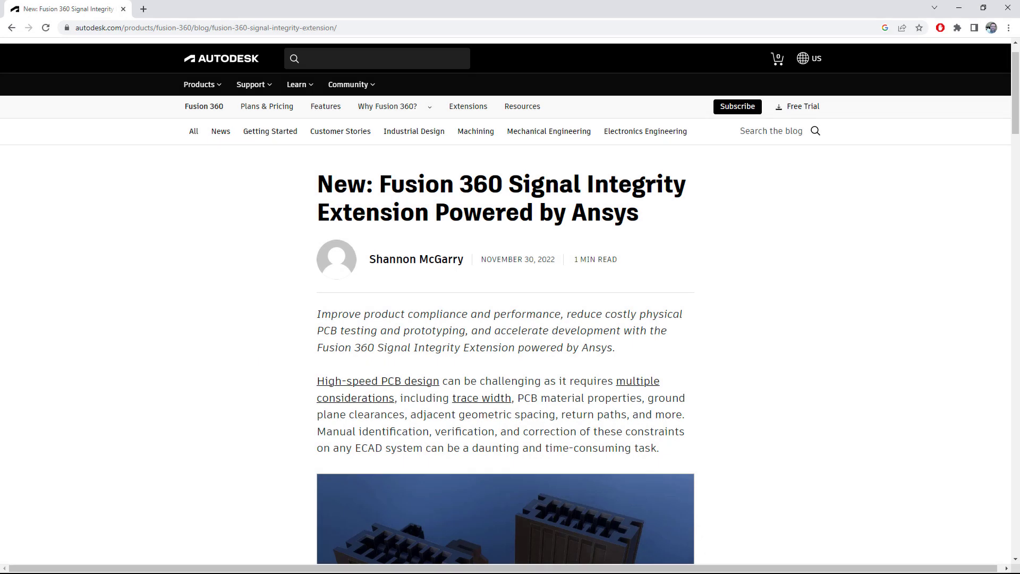
Scroll through the Signal Integrity Extension post down to its Try for free today section.
scroll(down, 3)
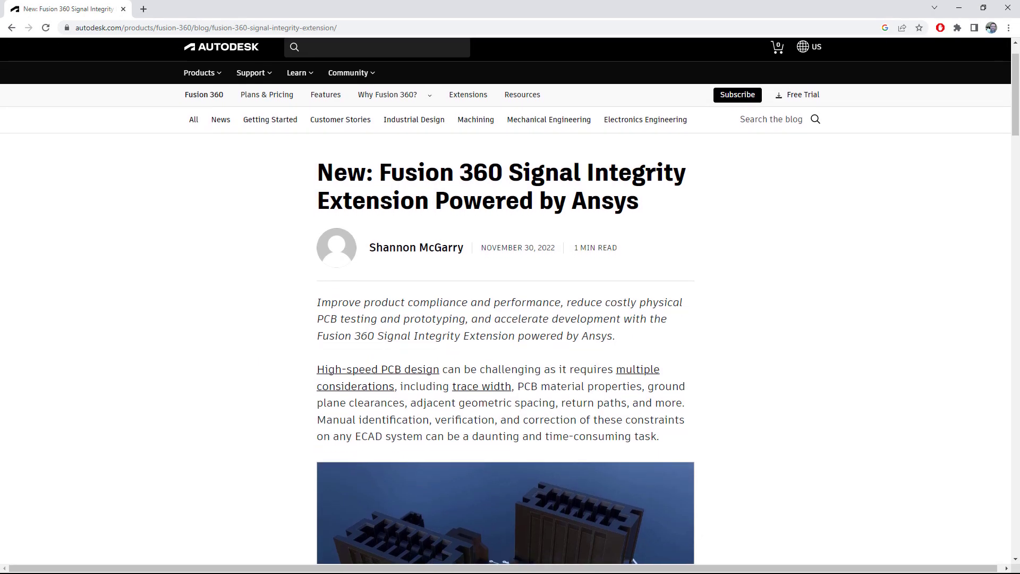
scroll(down, 3)
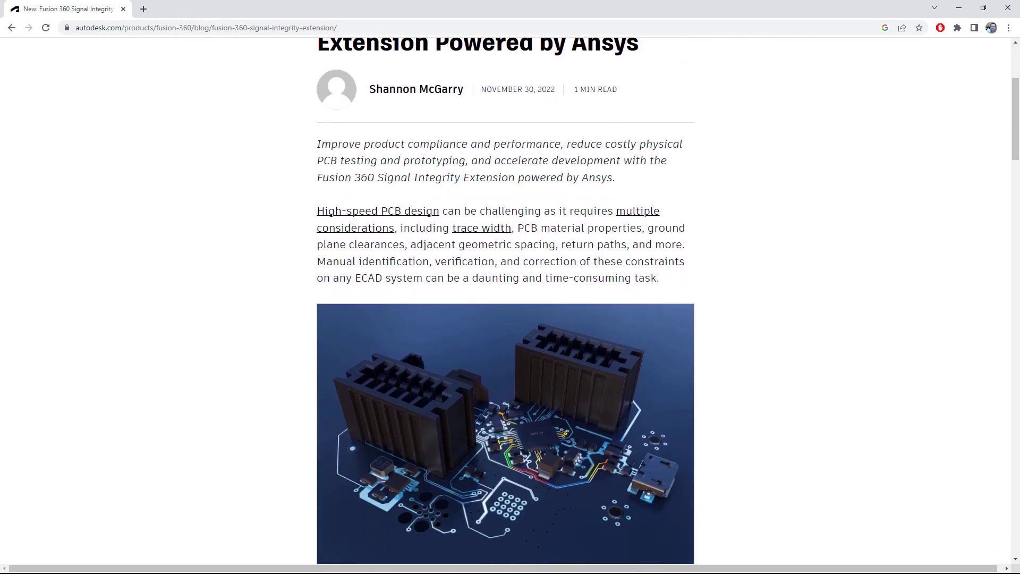
scroll(down, 3)
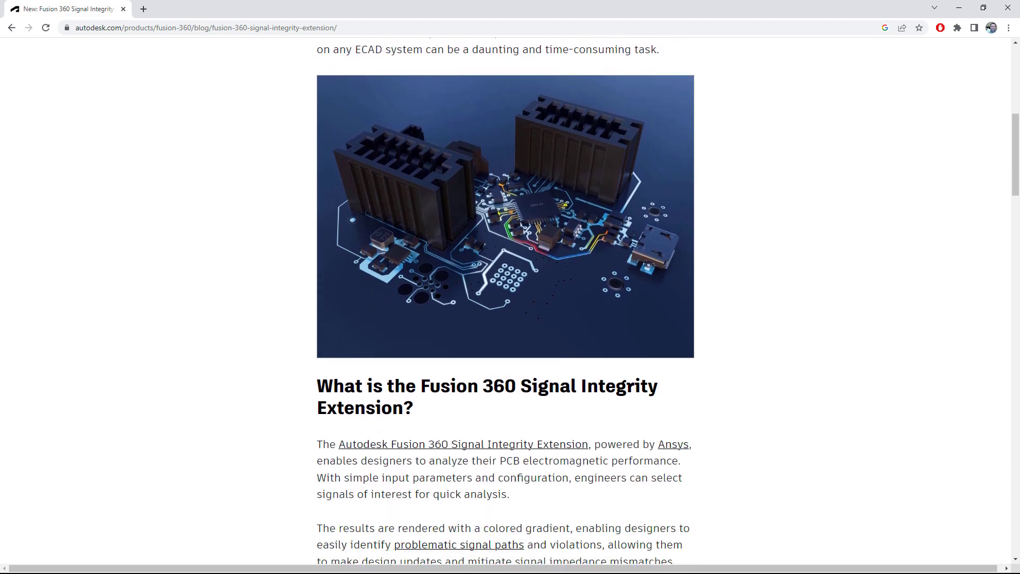
scroll(down, 3)
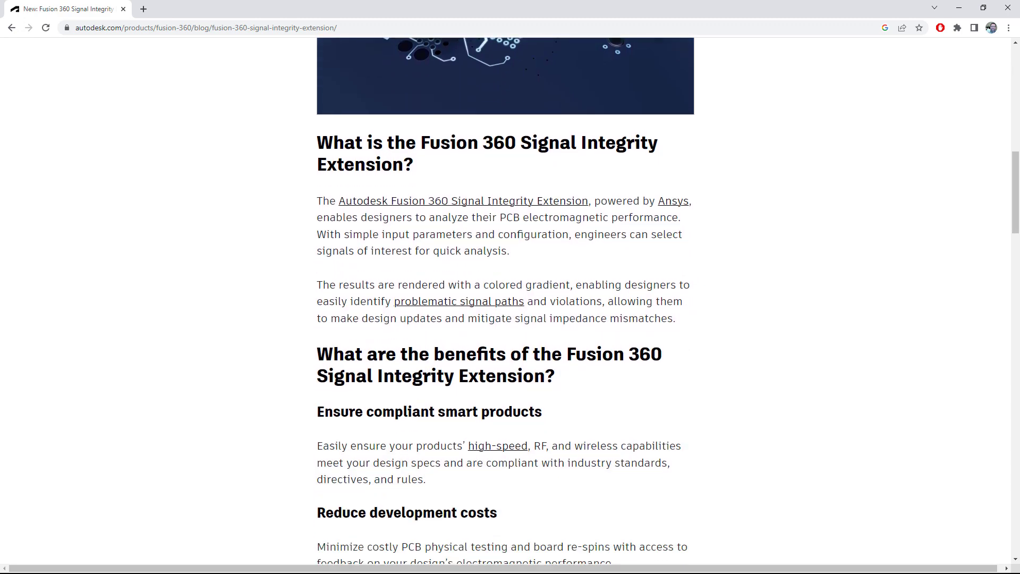
scroll(down, 3)
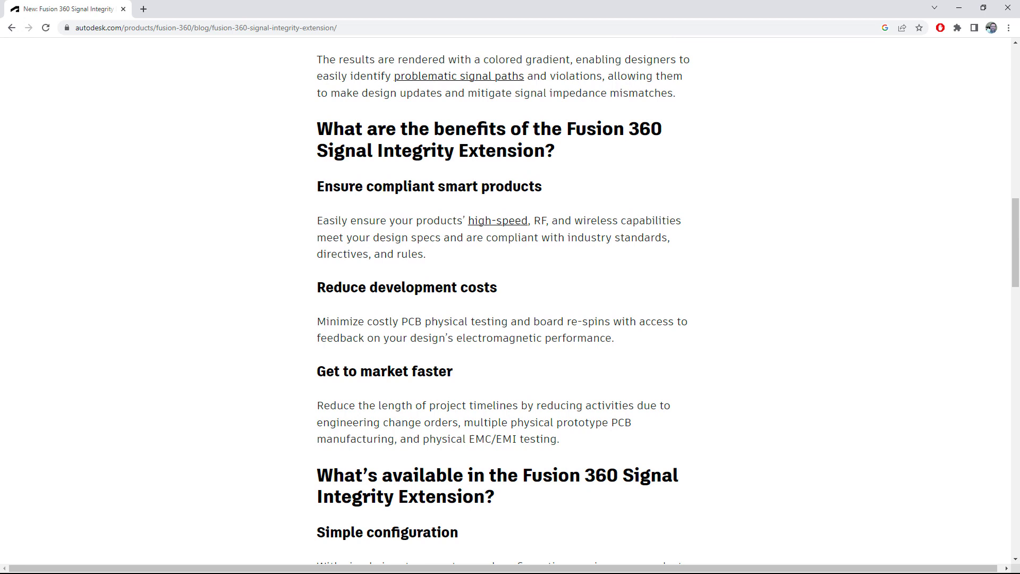
scroll(down, 3)
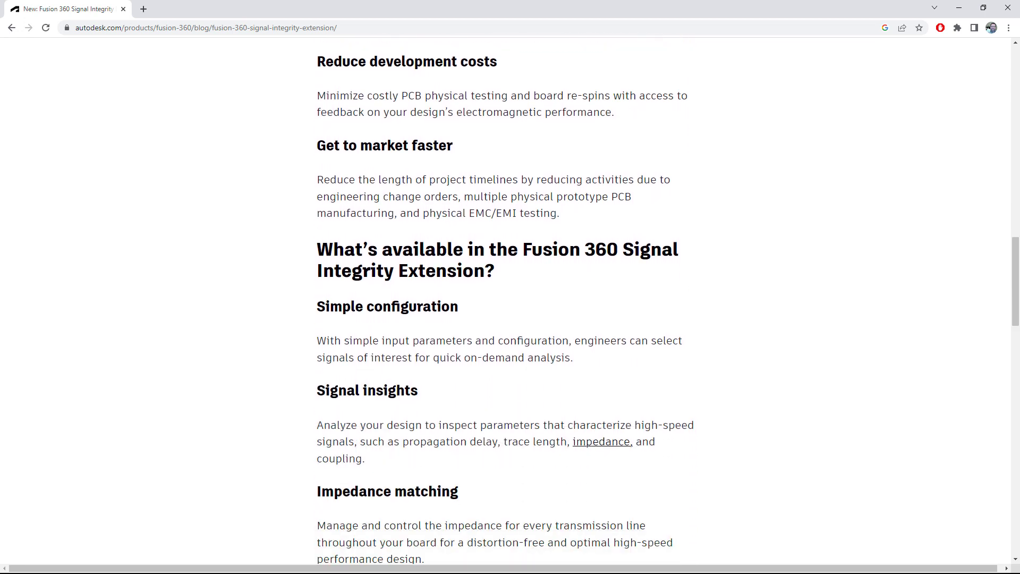
scroll(down, 3)
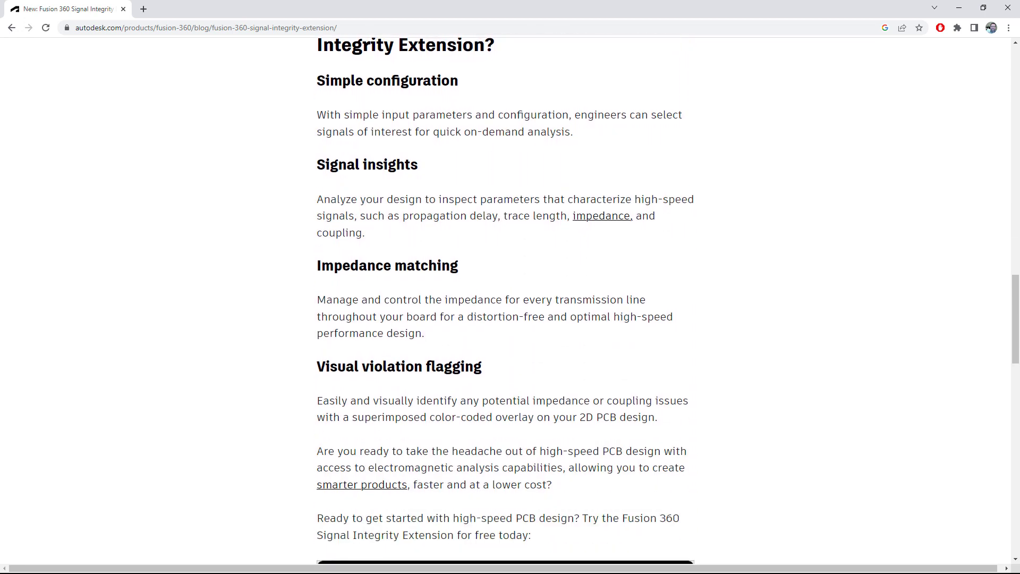
scroll(down, 3)
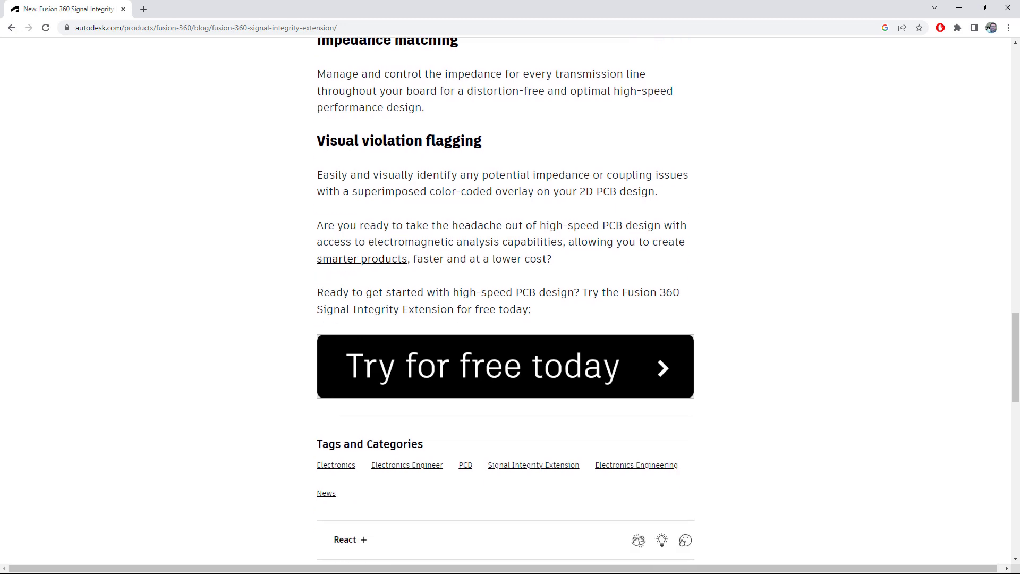
scroll(down, 3)
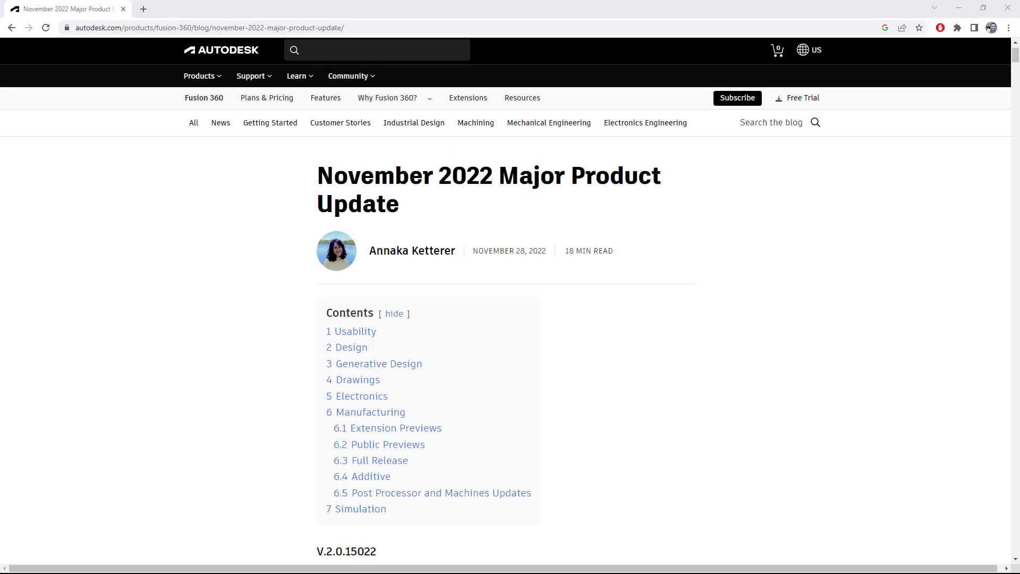
Scroll the November 2022 Major Product Update post past its contents to the Register Here links.
scroll(down, 3)
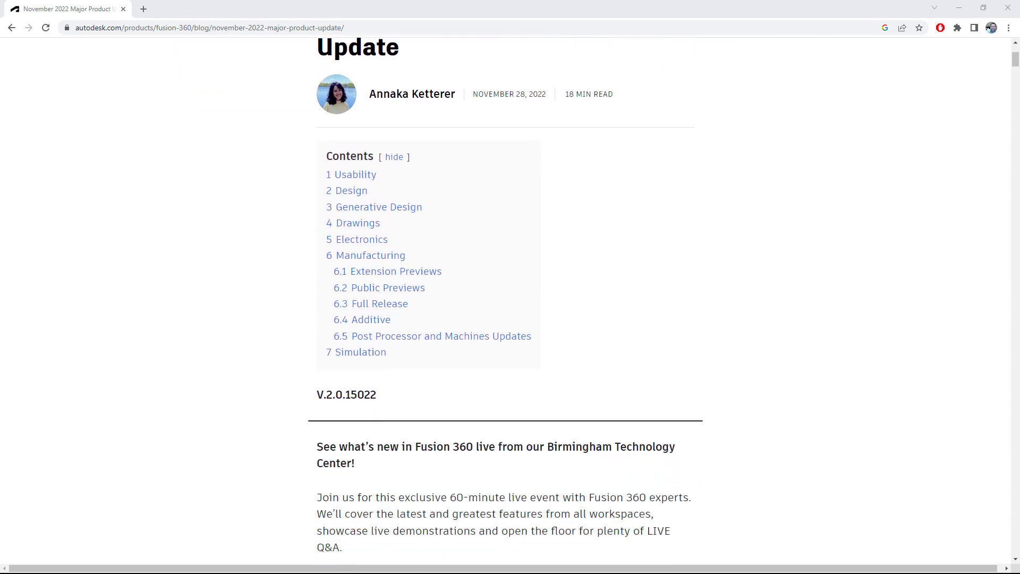
scroll(down, 3)
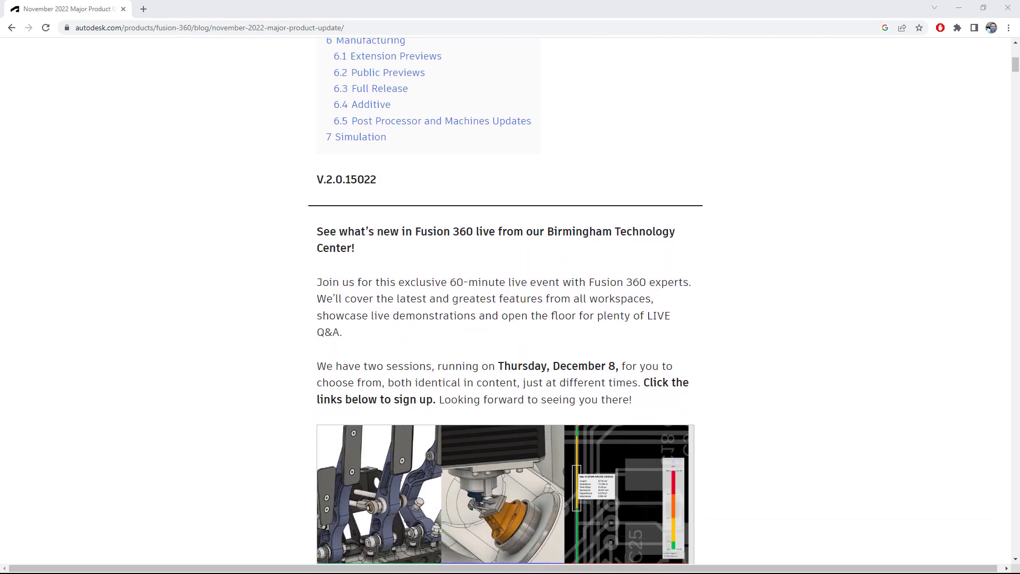
scroll(down, 3)
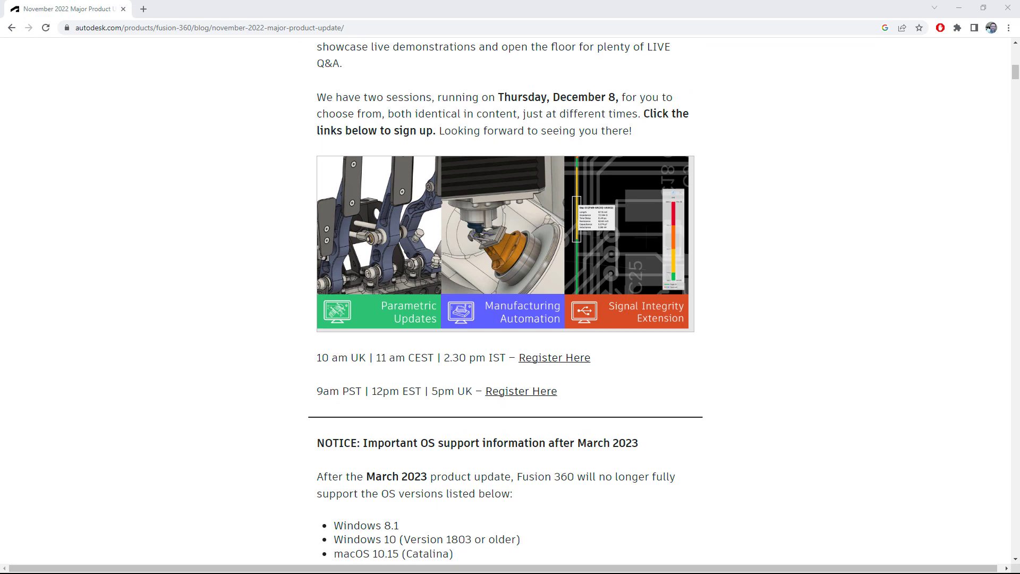